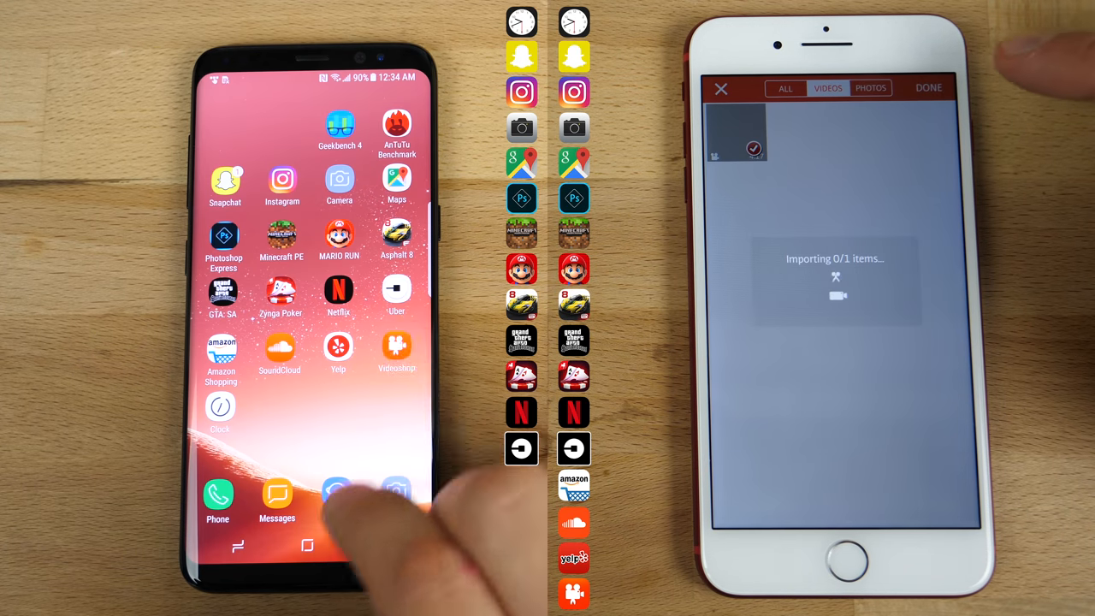
Step: Launch Videoshop on the Galaxy S8 and start a new project to get the Record/Album choice
click(396, 286)
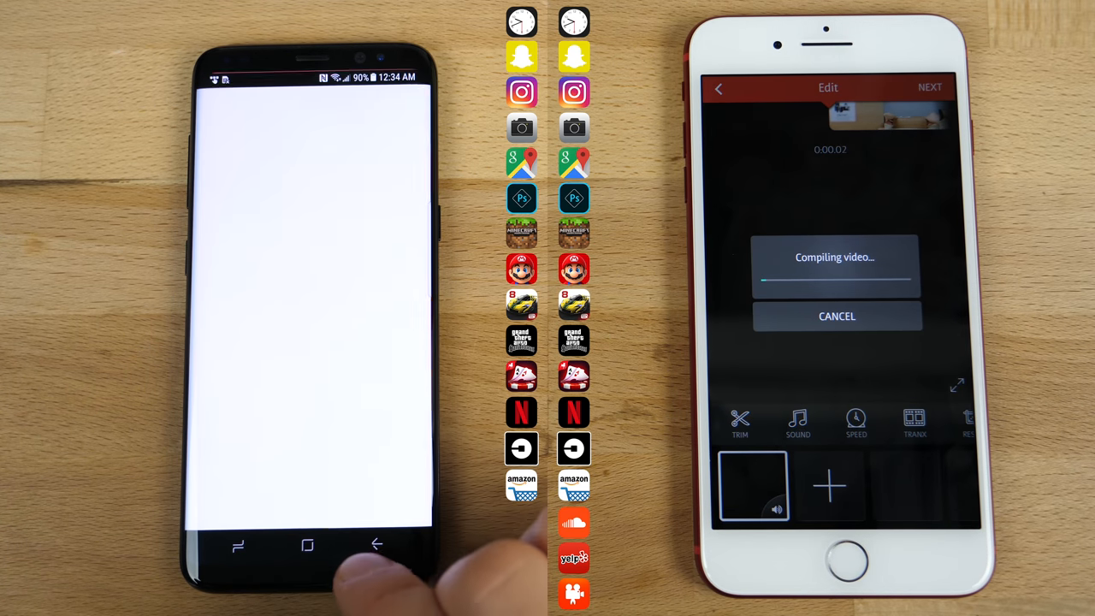
click(522, 485)
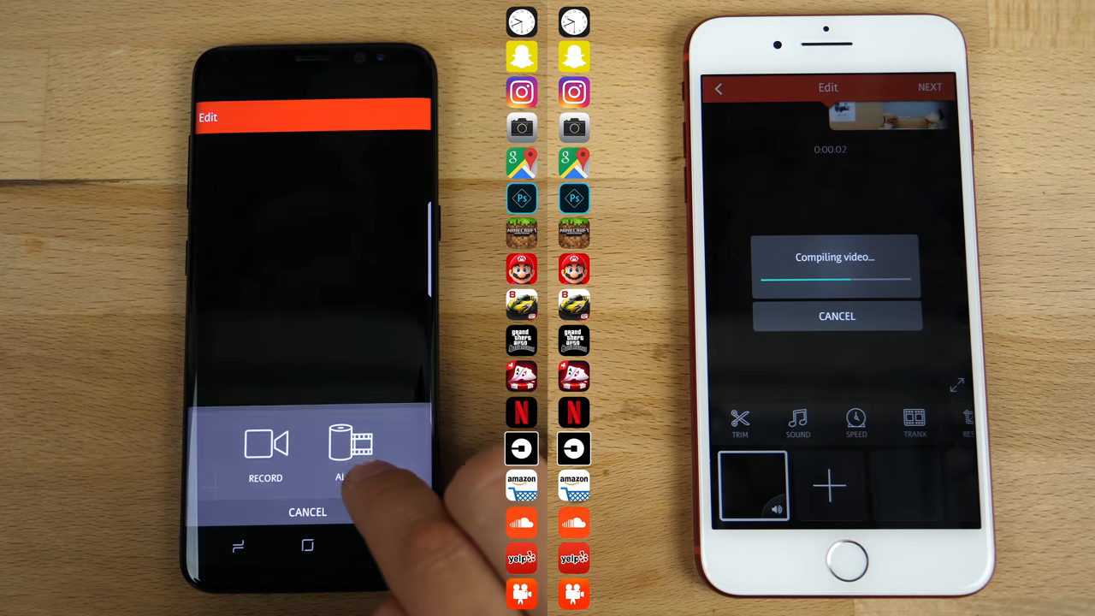
Step: Choose Album on the Galaxy S8 to import an existing clip
click(351, 449)
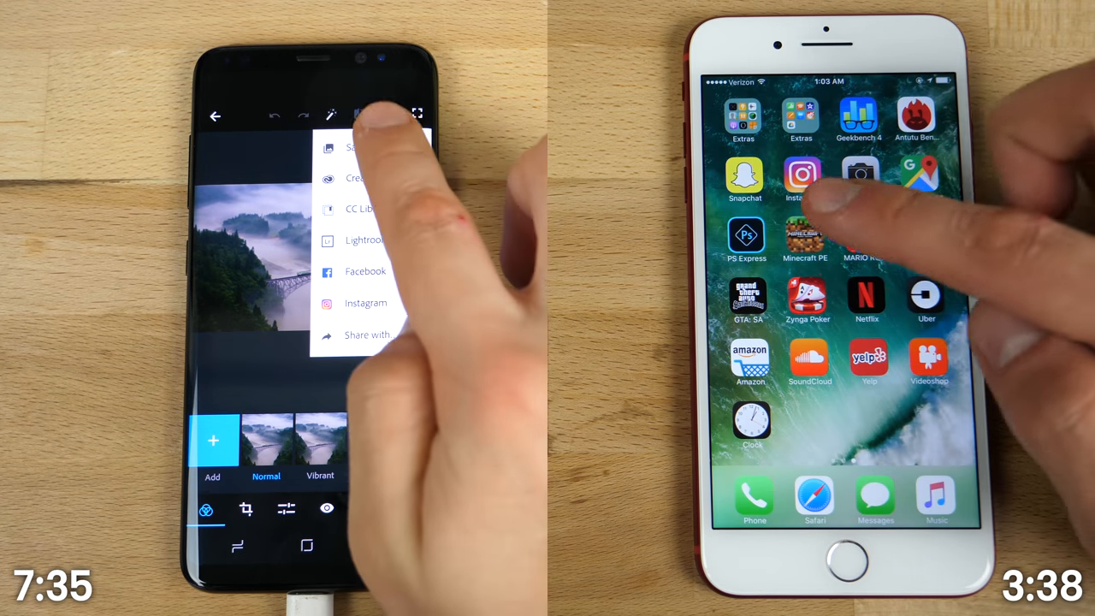
click(355, 147)
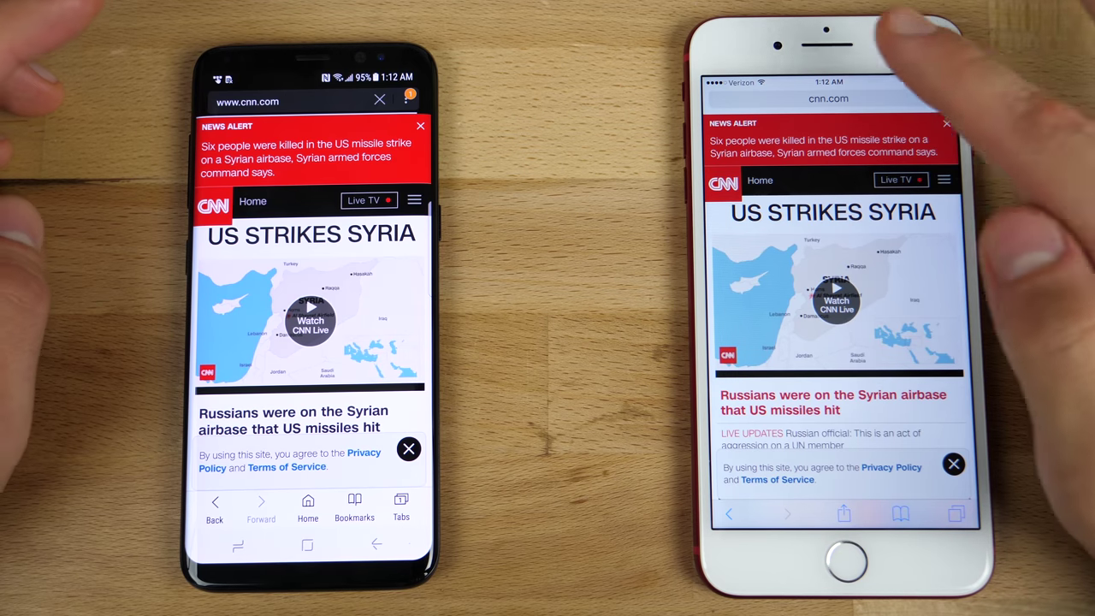
Step: Select Safari's address bar on the iPhone so the CNN URL is ready for editing
click(829, 98)
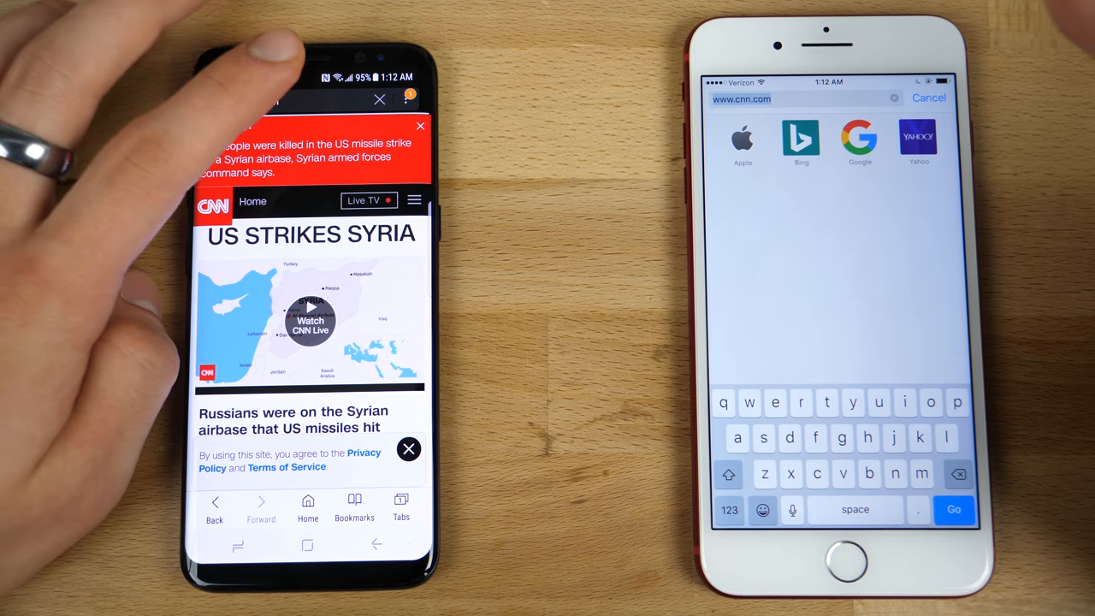
click(299, 101)
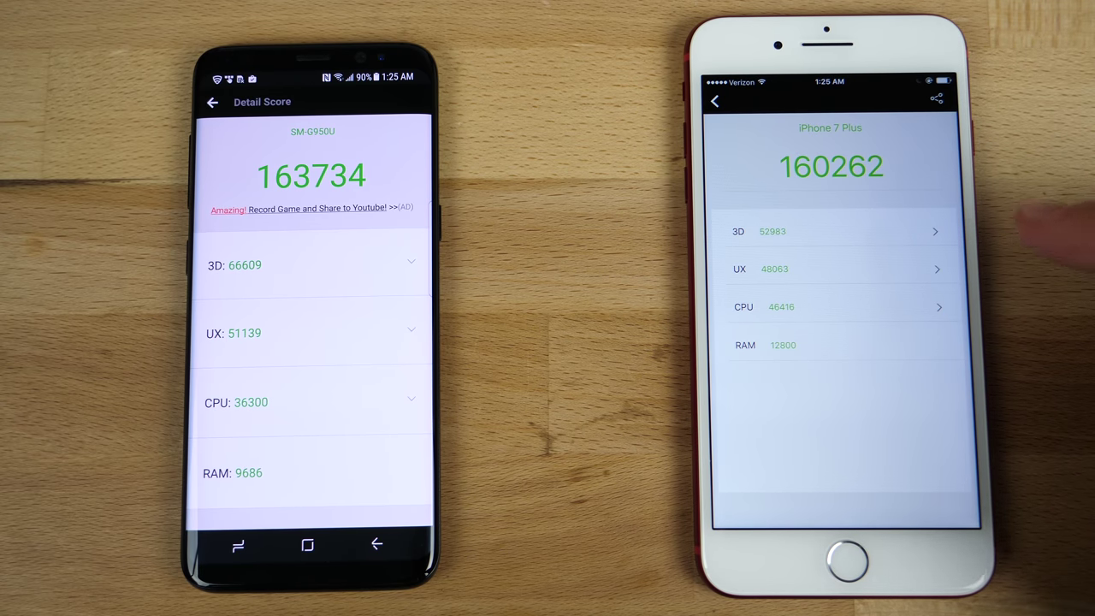
mouse_move(1062, 239)
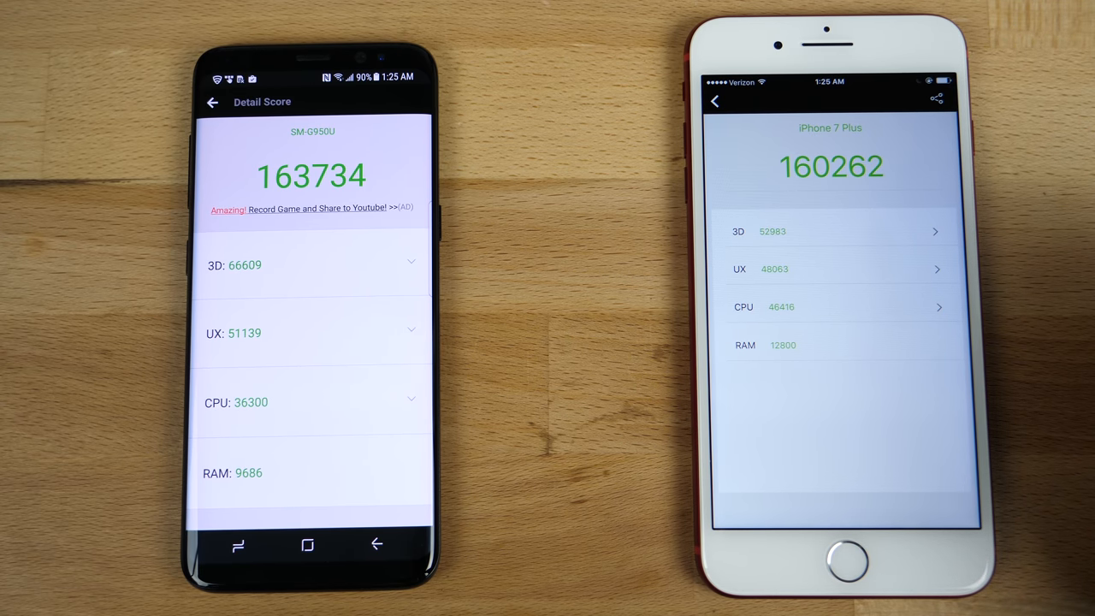